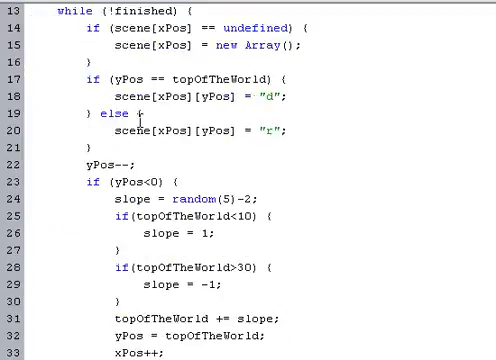
# Step: Scroll through the generate() terrain script and test-run the hilly dirt-over-rock world
pyautogui.scroll(-3)
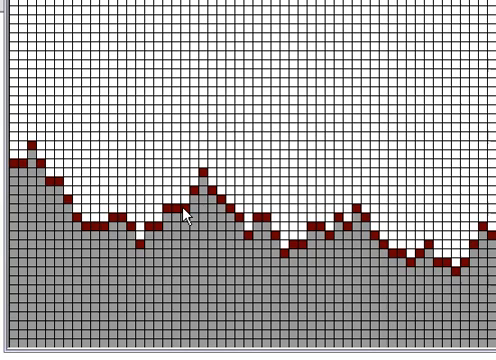
pyautogui.moveTo(314, 170)
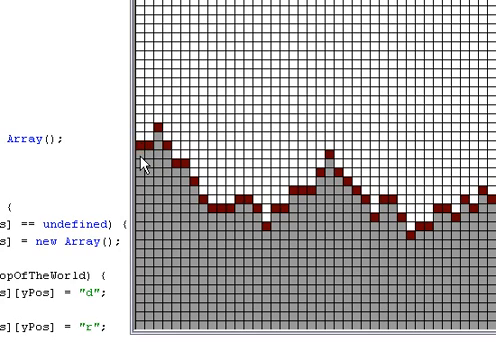
pyautogui.scroll(-3)
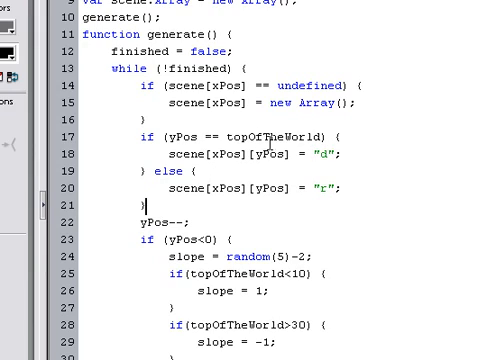
# Step: Add an else-if branch: yPos >= topOfTheWorld-3 && random(3) != 1 sets "d"
pyautogui.doubleClick(180, 138)
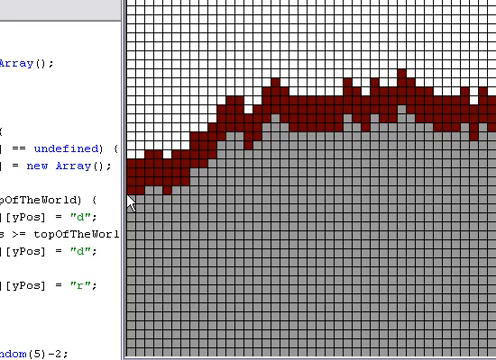
pyautogui.moveTo(133, 203)
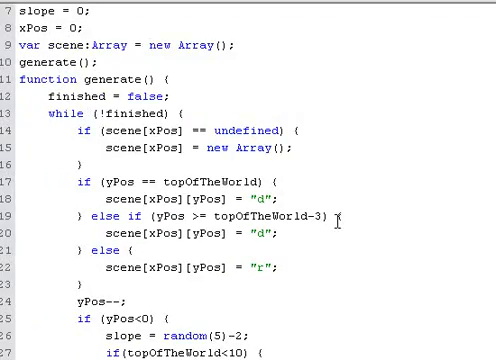
pyautogui.scroll(-3)
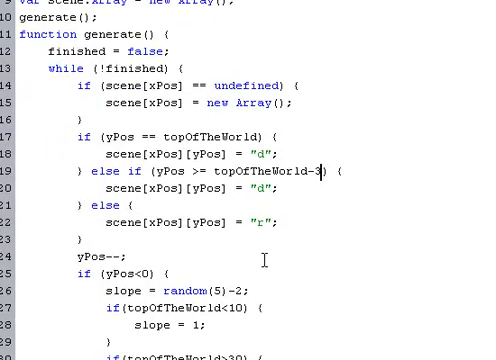
pyautogui.write('&&')
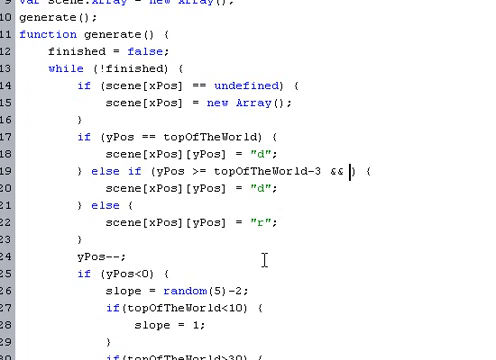
pyautogui.write('randomNumbe')
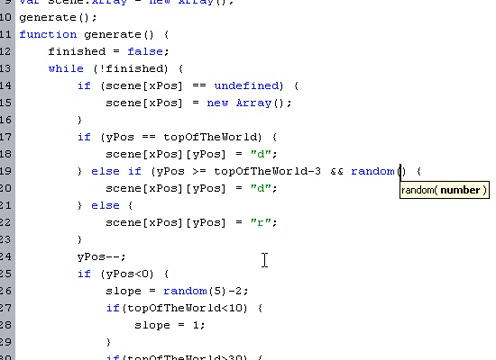
pyautogui.write('3)')
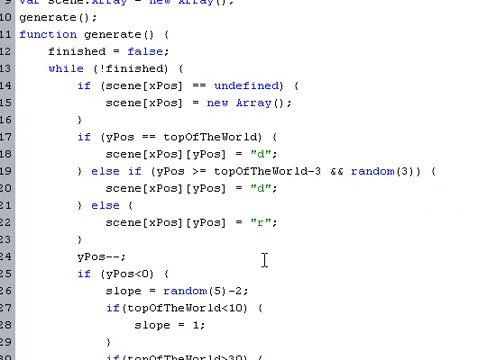
pyautogui.write('!= 1')
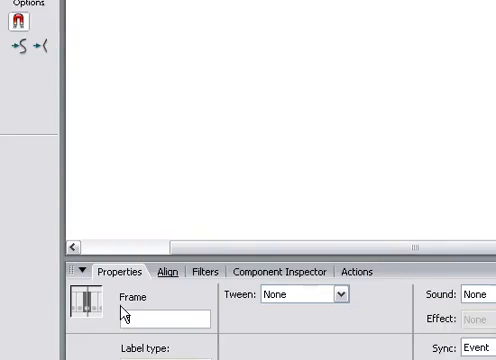
# Step: Type 'coal' into the new keyframe's Frame label field
pyautogui.write('ciak')
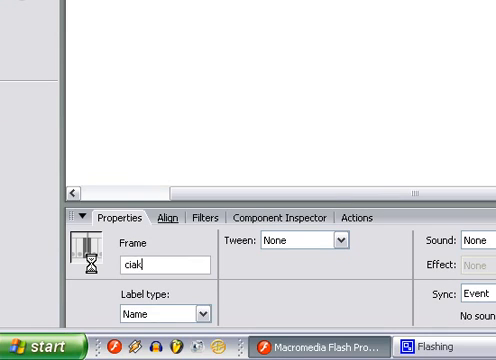
pyautogui.write('coal')
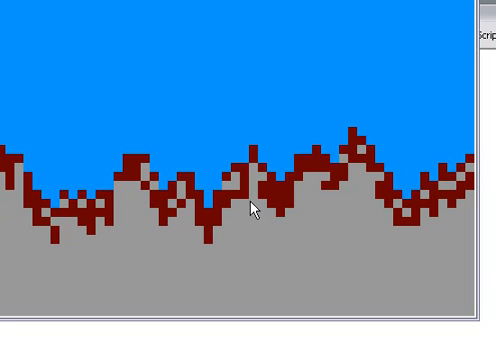
pyautogui.moveTo(221, 239)
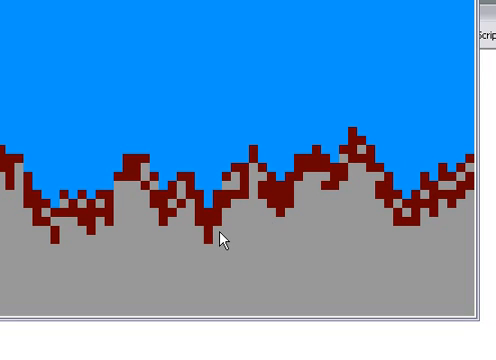
pyautogui.moveTo(196, 212)
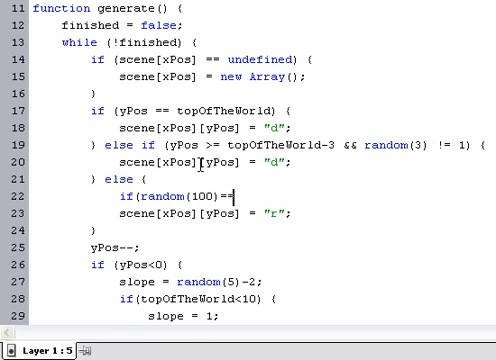
# Step: In the else branch, add if(random(100)==1) assigning "coal" to scene[xPos][yPos]
pyautogui.write('1) {')
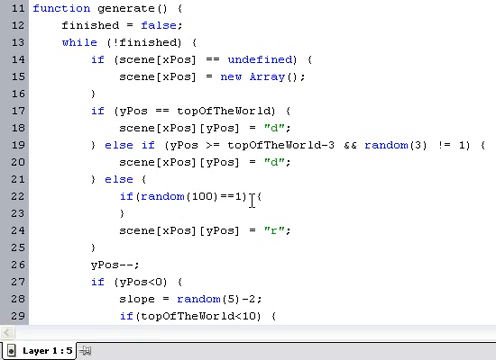
pyautogui.doubleClick(167, 201)
pyautogui.write('scene[xPos][yPos] = "c";')
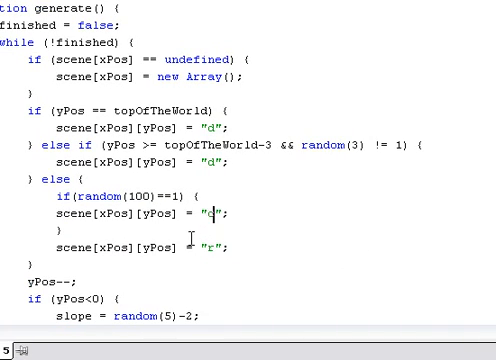
pyautogui.write('coal')
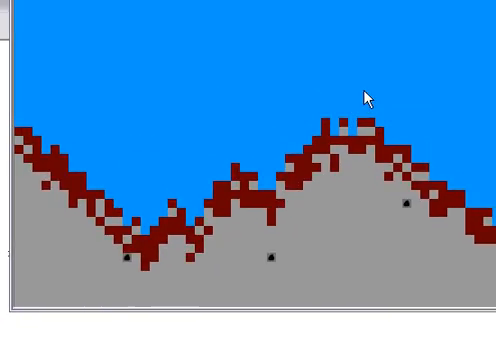
pyautogui.moveTo(345, 210)
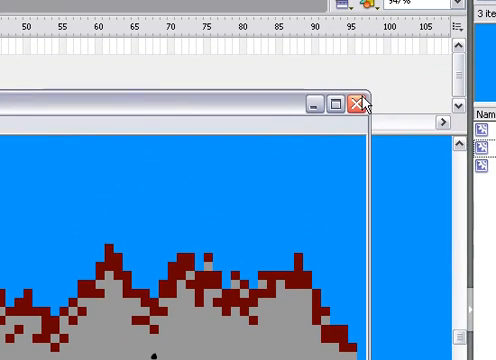
# Step: Close the test preview after inspecting the coal specks
pyautogui.click(355, 100)
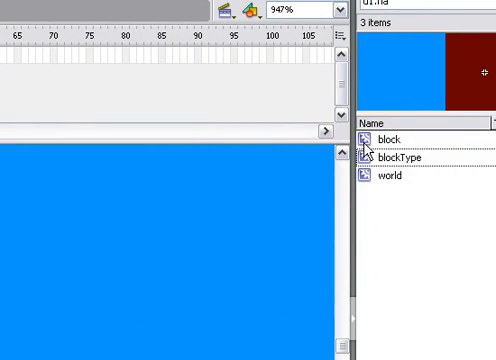
pyautogui.click(388, 138)
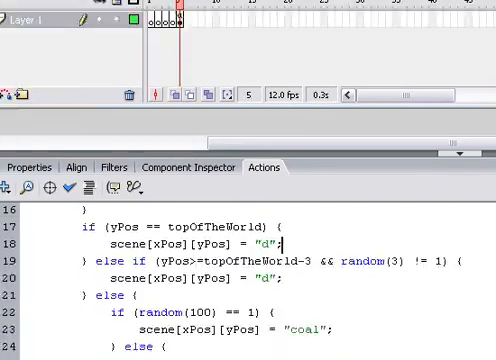
# Step: Add temp.blockX = x; and temp.blockY = y; above gotoAndStop in render()
pyautogui.scroll(-3)
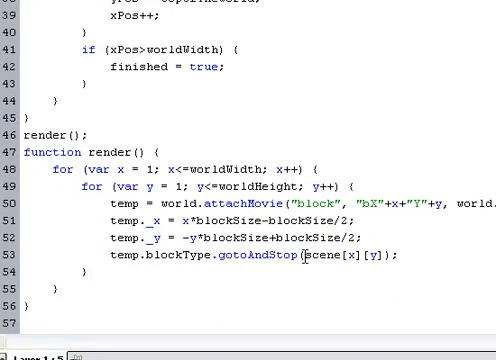
pyautogui.doubleClick(318, 257)
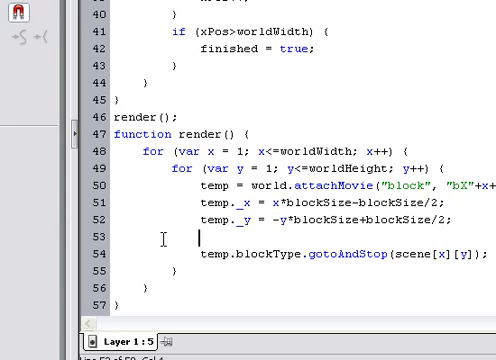
pyautogui.write('temp.')
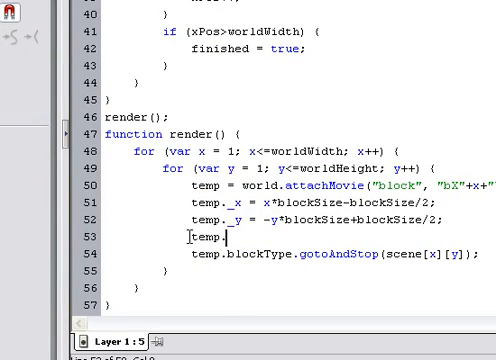
pyautogui.write('blockX = x')
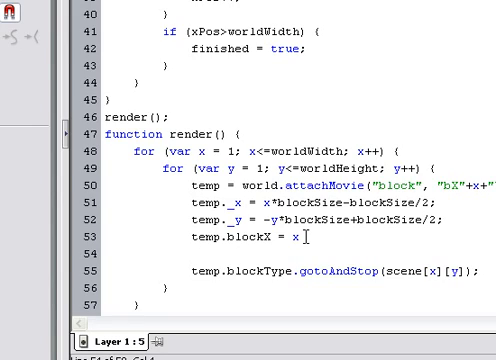
pyautogui.write('temp.blockY = y;')
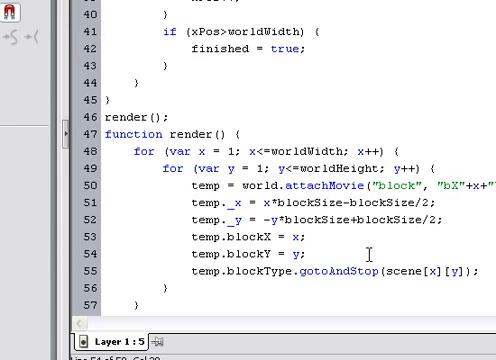
pyautogui.doubleClick(231, 172)
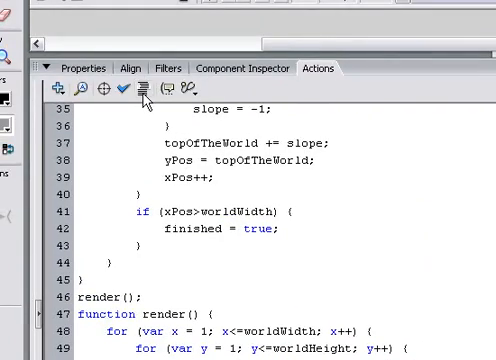
# Step: Add a trace of block values in the block symbol, test, then close Output and preview
pyautogui.scroll(-3)
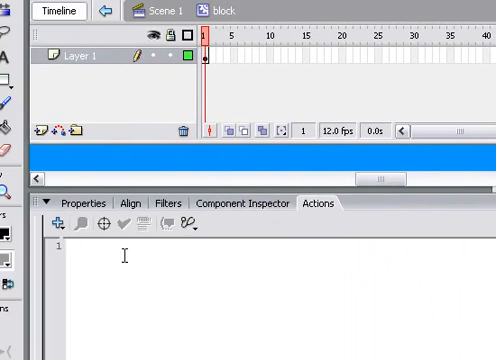
pyautogui.write('trace')
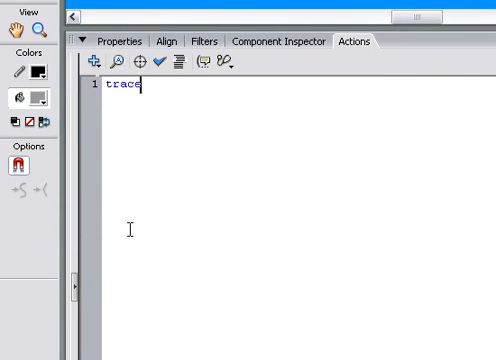
pyautogui.write('(bloc')
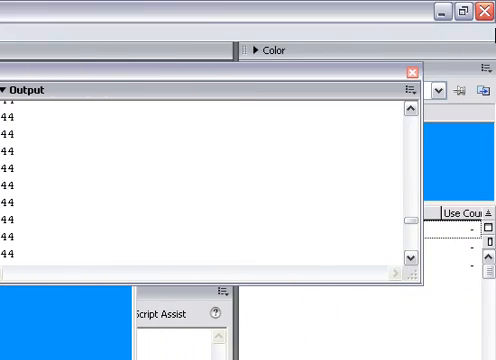
pyautogui.click(410, 68)
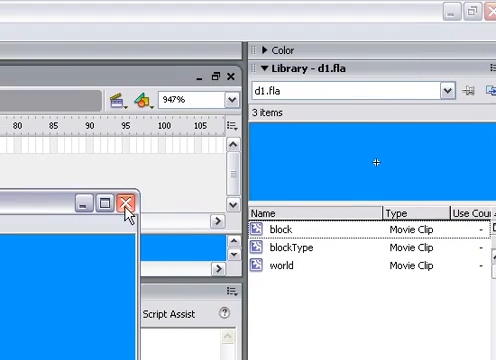
pyautogui.click(124, 205)
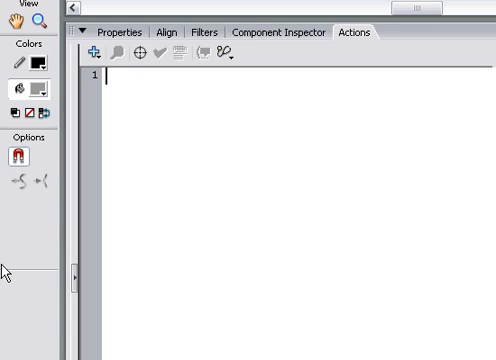
# Step: Write onRelease = function() { }; in the block clip's script
pyautogui.write('on')
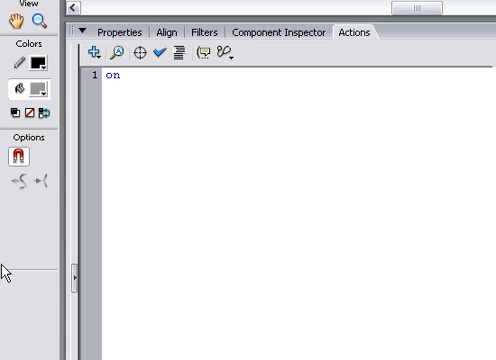
pyautogui.write('Release')
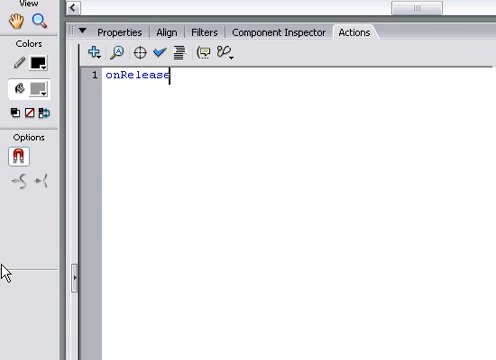
pyautogui.write('= function')
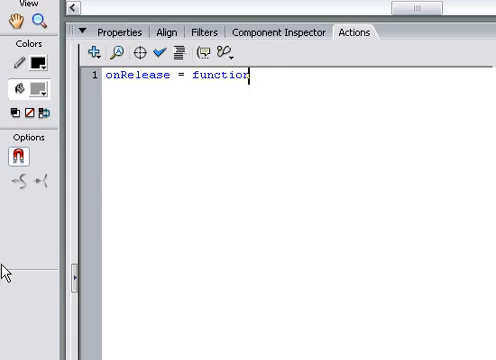
pyautogui.write('() {')
pyautogui.write('};')
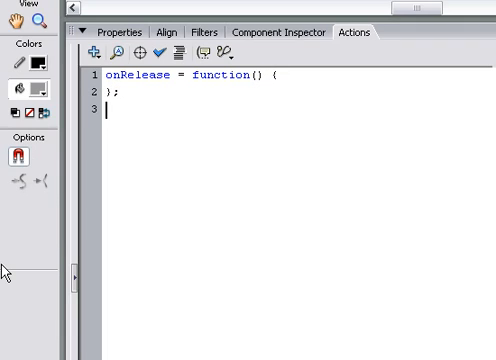
# Step: Inside the onRelease handler, add blockType.gotoAndStop("d");
pyautogui.write('on(release) {')
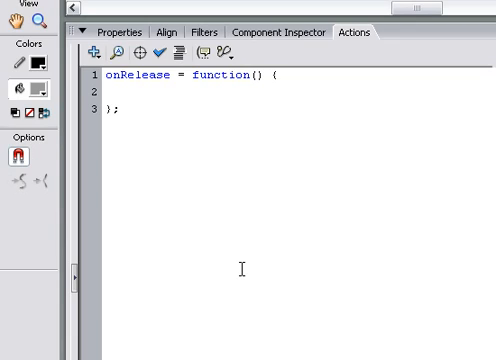
pyautogui.write('b1')
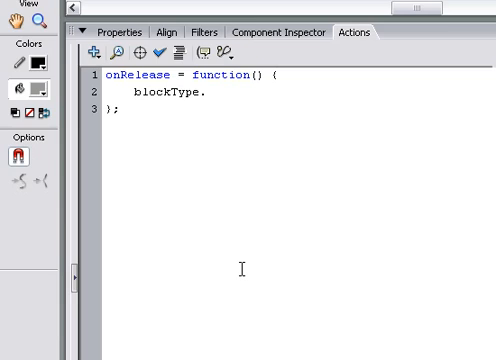
pyautogui.write('.gotoAndStop')
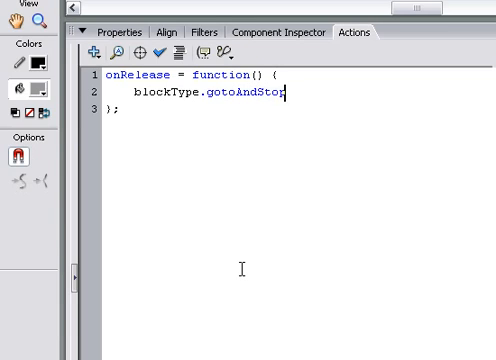
pyautogui.write('("c')
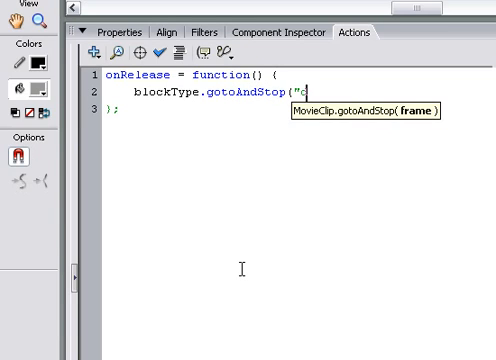
pyautogui.write('d");')
pyautogui.write('if(')
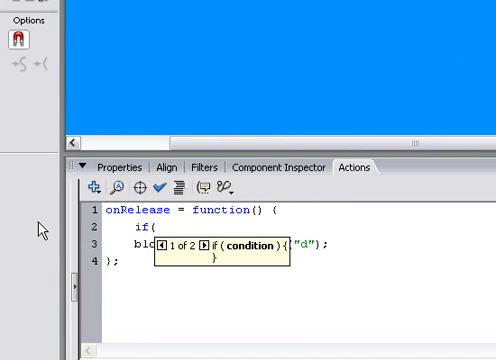
# Step: Type if(_root.scene[blockX][blockY]) above the gotoAndStop("d") line
pyautogui.write('_root.s')
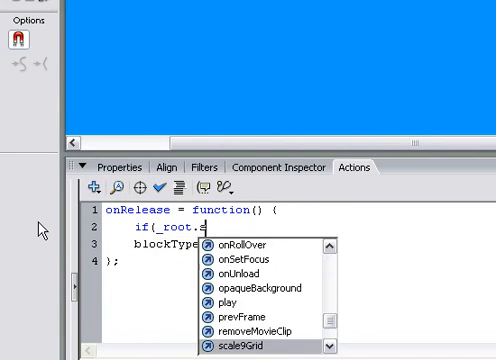
pyautogui.write('cene')
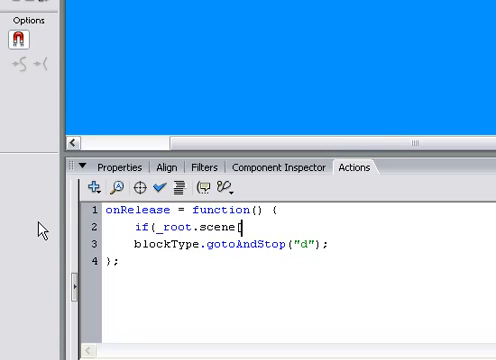
pyautogui.write('[')
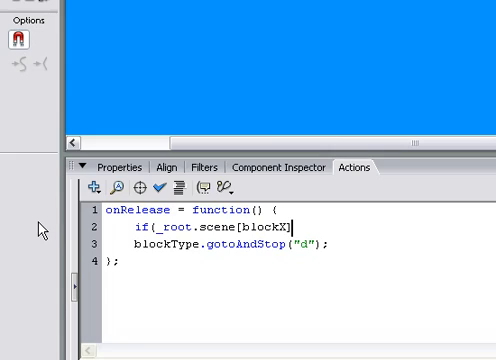
pyautogui.write('[block')
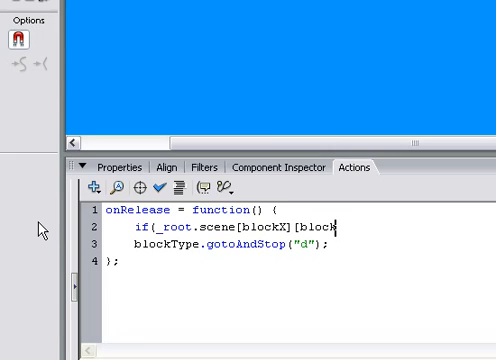
pyautogui.write('Y]);')
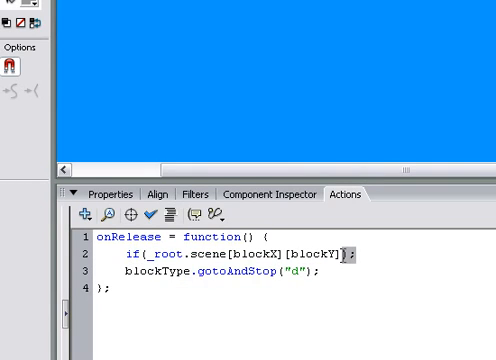
# Step: Complete the if condition as '== undefined) {' so it checks for an empty scene entry
pyautogui.write('==')
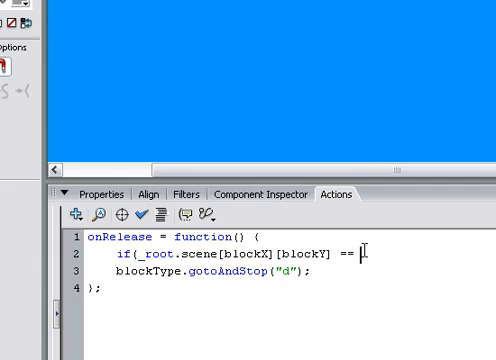
pyautogui.write('undefined) {')
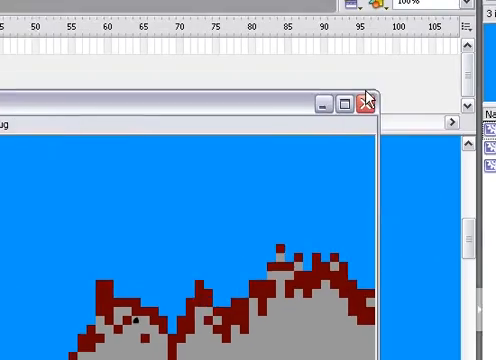
pyautogui.click(359, 101)
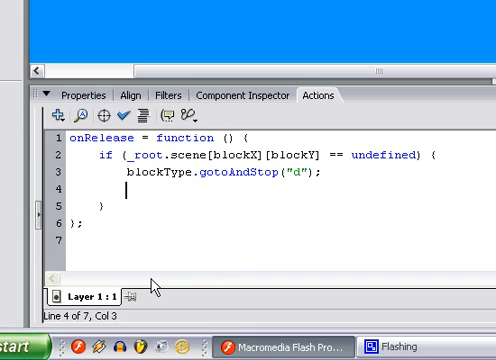
# Step: Store the block's current _root.scene[blockX][blockY] value in a variable named before
pyautogui.write('_root.scene[blockX][blockY] = "d";')
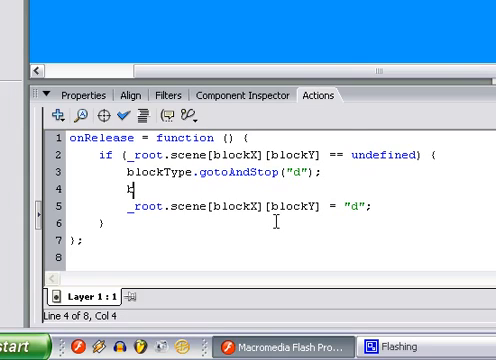
pyautogui.write('efore')
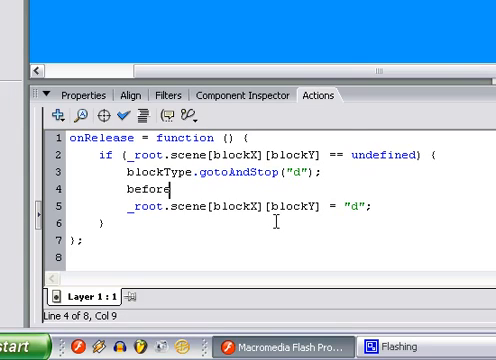
pyautogui.write('=')
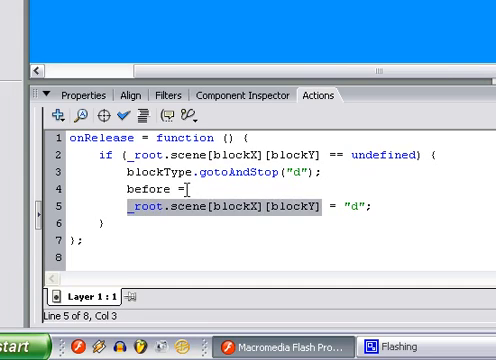
pyautogui.write('_root.scene[blockX][blockY]')
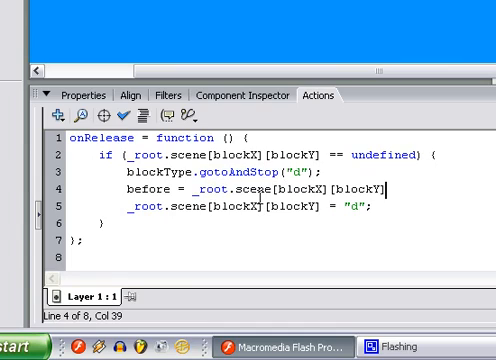
pyautogui.press('enter')
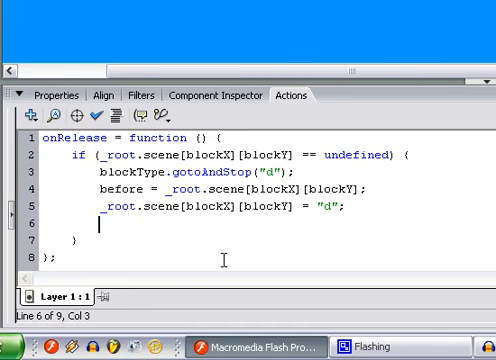
# Step: Start a trace of the change: trace(before + " >> "
pyautogui.write('trace')
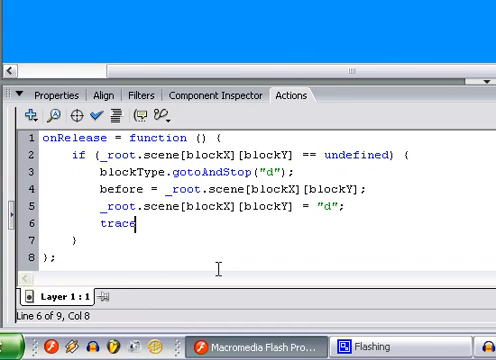
pyautogui.write('(befor')
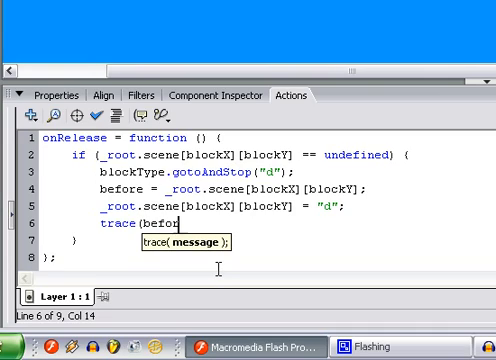
pyautogui.write('+ "')
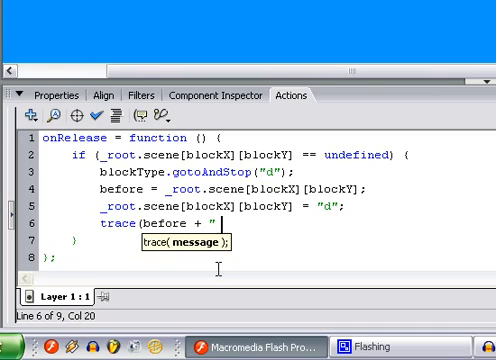
pyautogui.write('>> "')
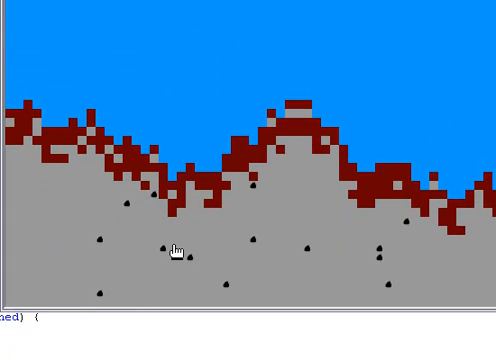
pyautogui.moveTo(300, 222)
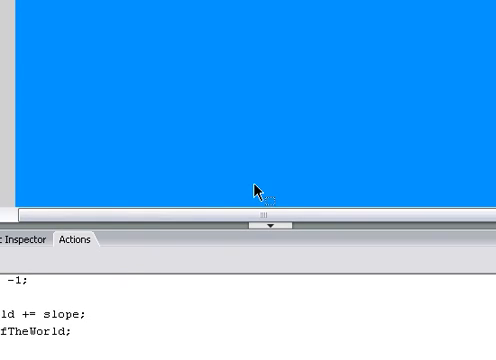
pyautogui.moveTo(275, 180)
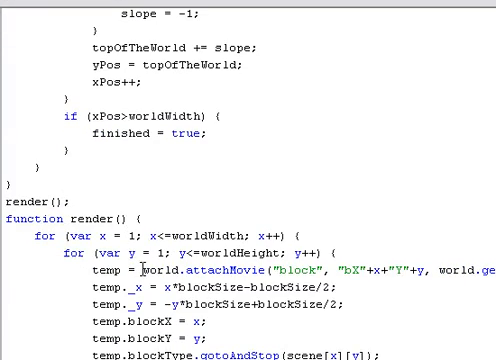
pyautogui.scroll(3)
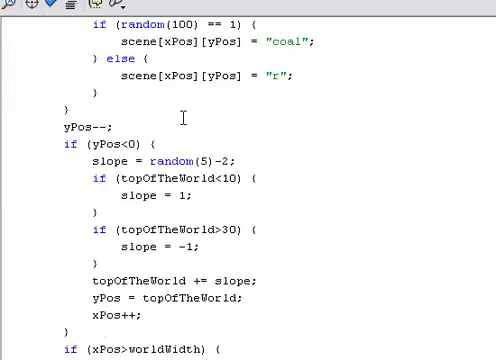